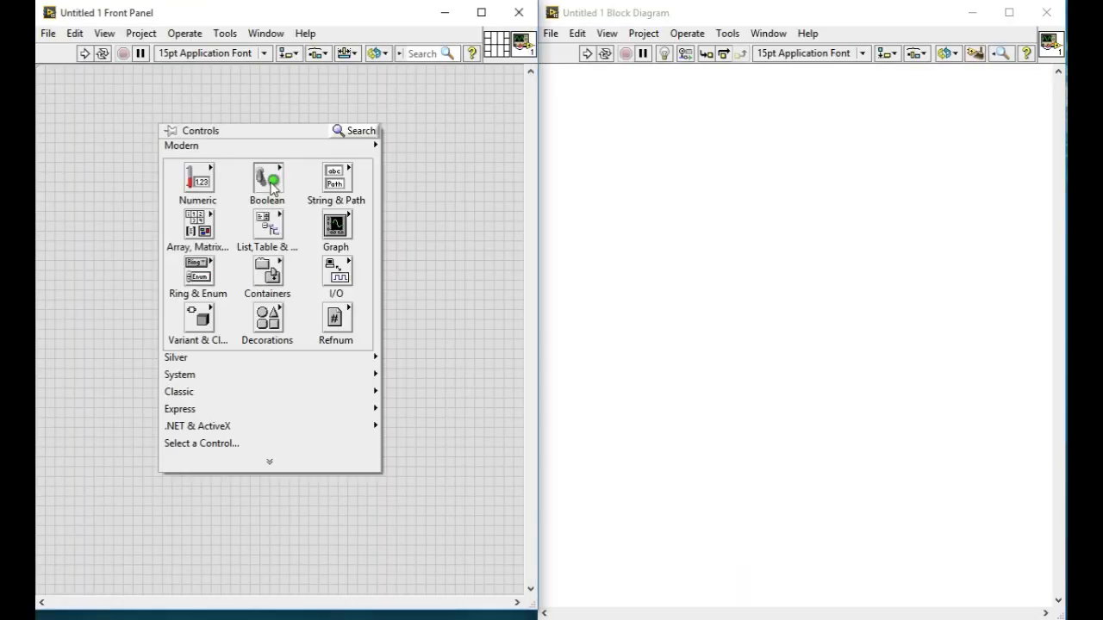
mouse_move(152, 245)
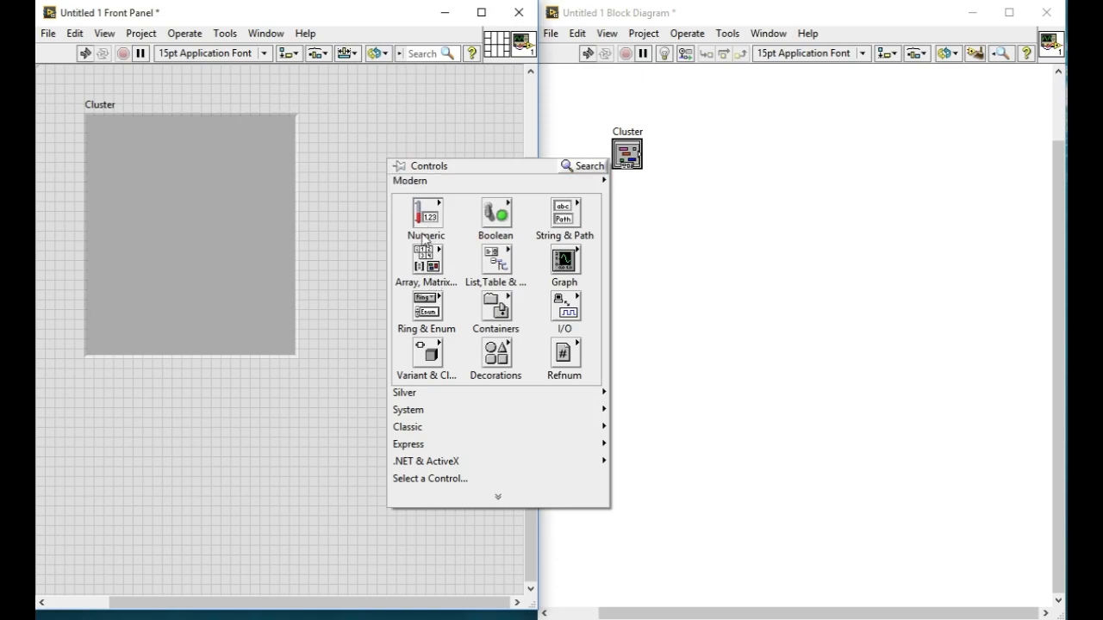
mouse_move(496, 213)
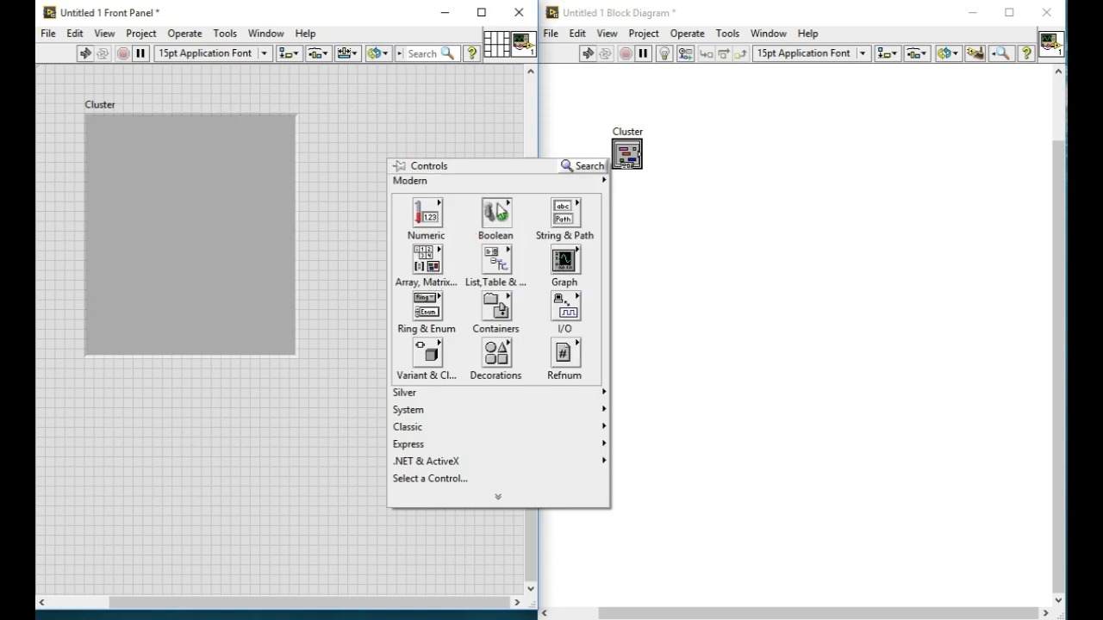
- Choose an OK Button from the Boolean controls to place beside the cluster
click(496, 221)
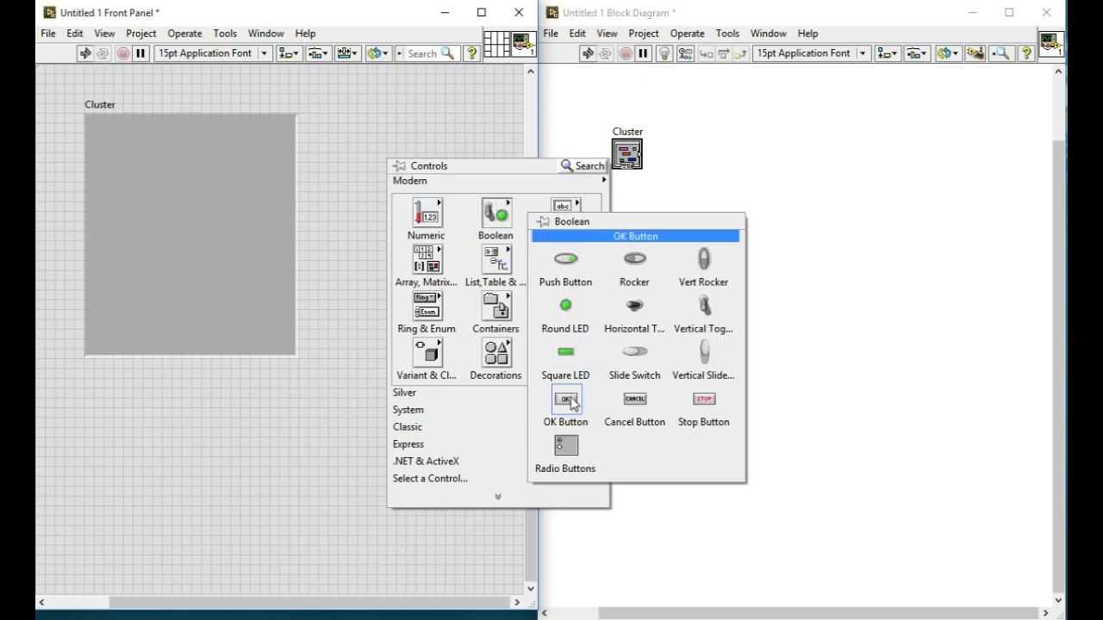
click(565, 400)
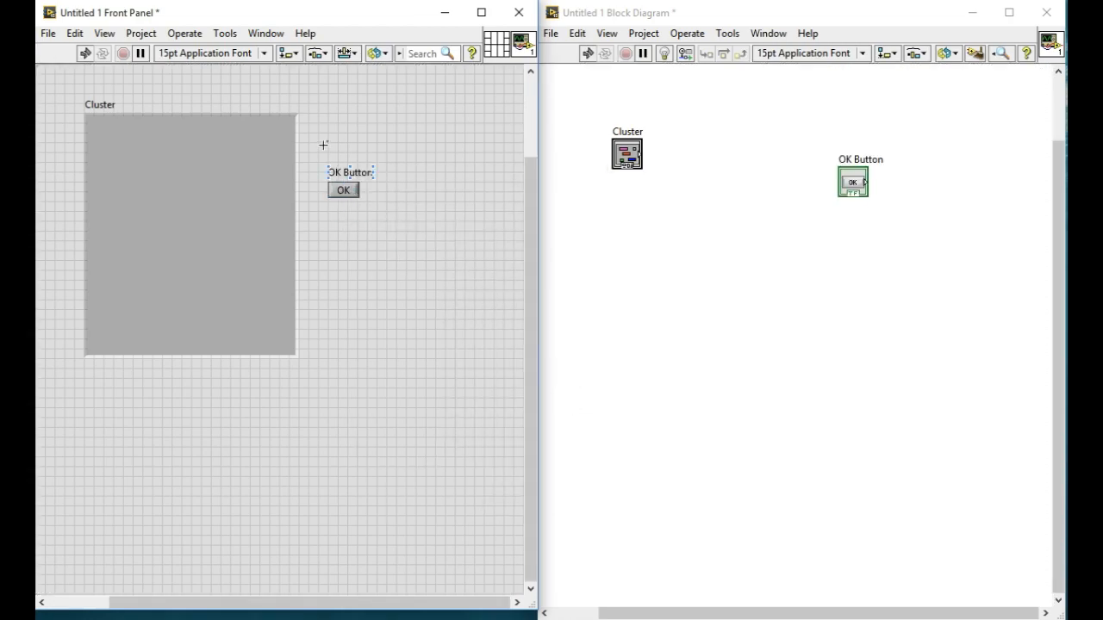
- Rename the first OK button to digit 1 and position it beside the cluster
double_click(350, 172)
text(1)
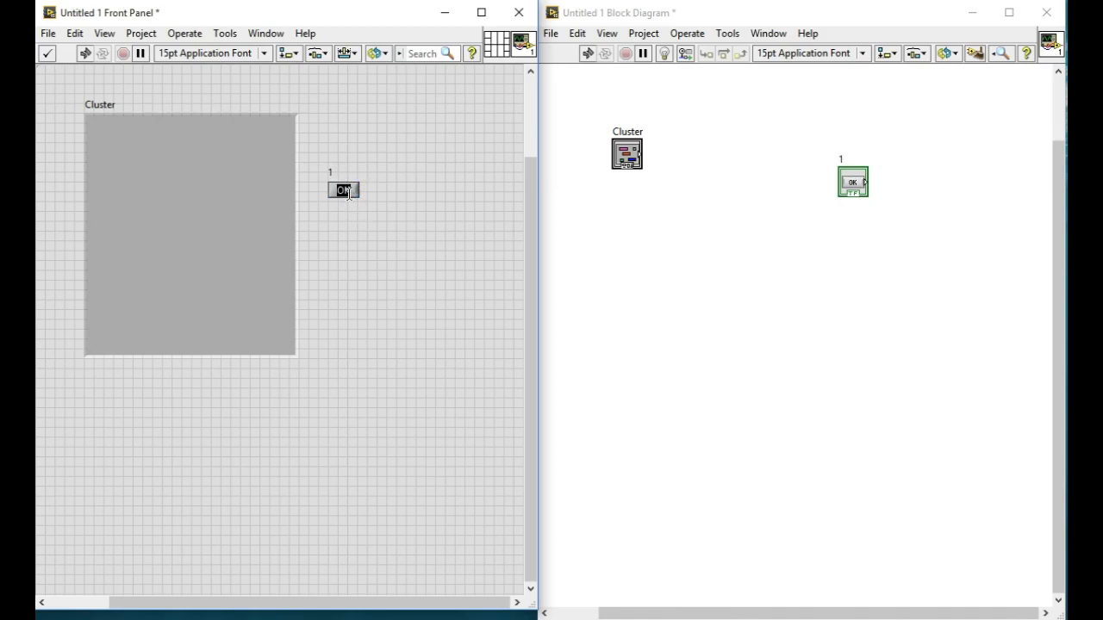
click(343, 190)
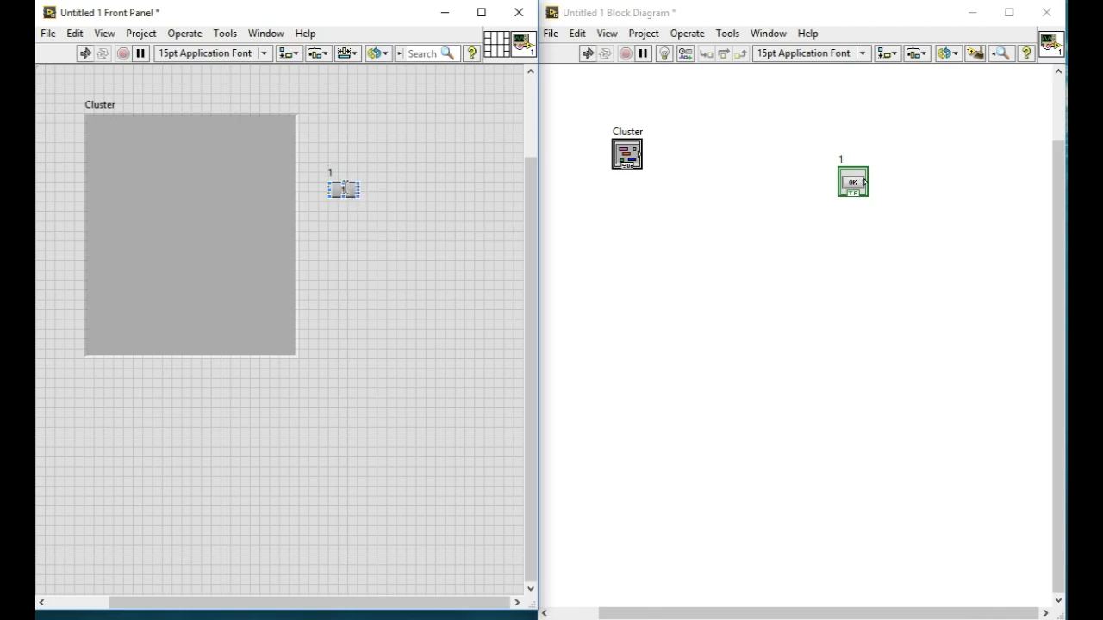
drag(343, 188, 393, 221)
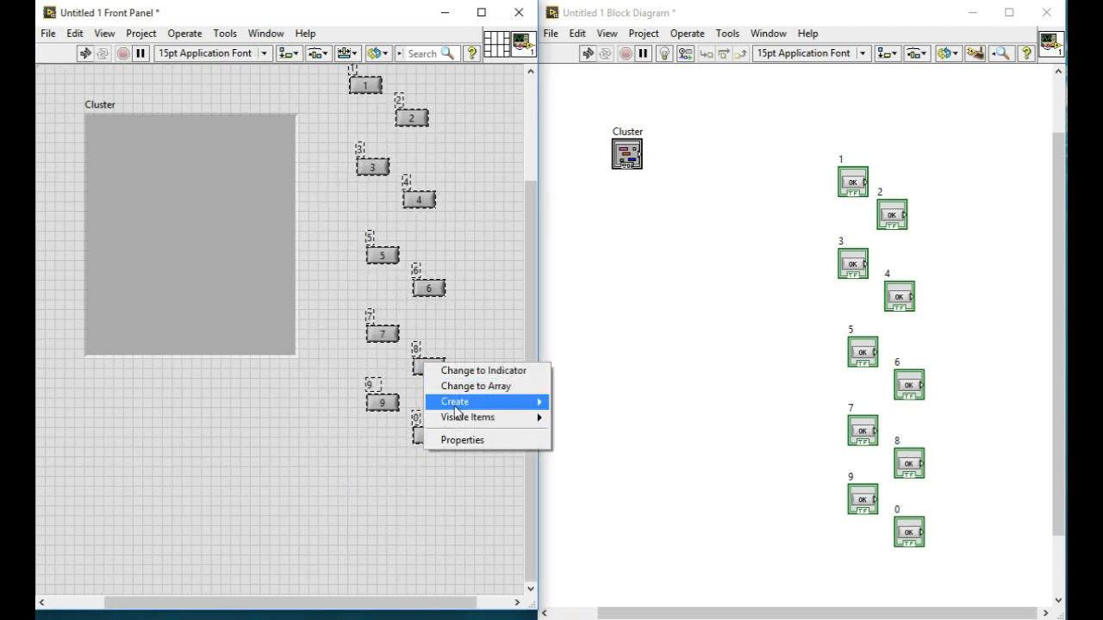
mouse_move(467, 417)
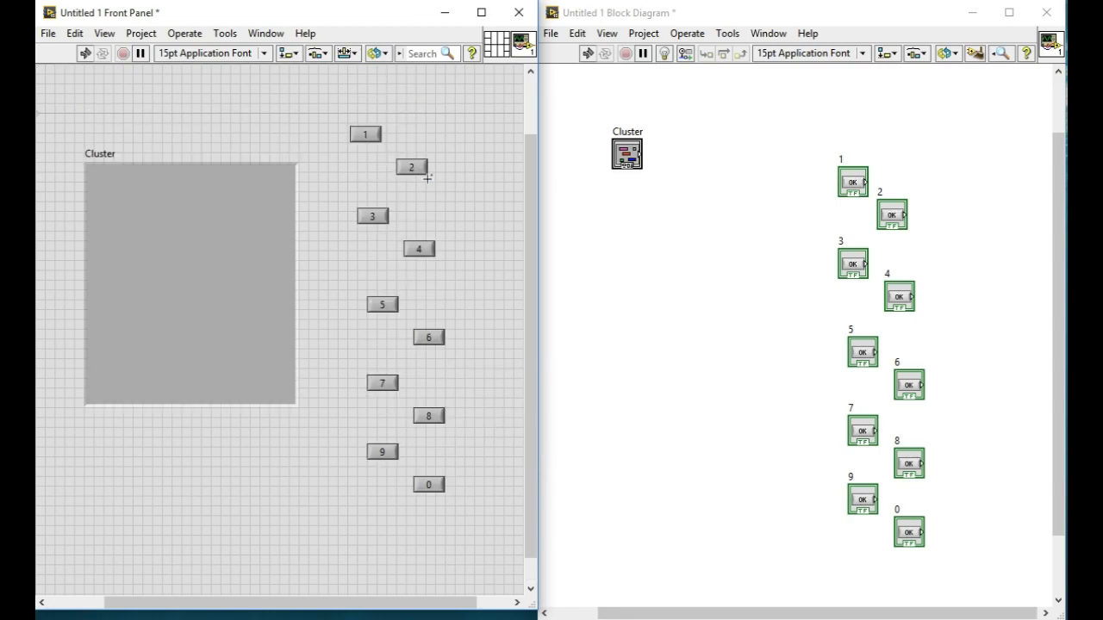
- Finish digit 9 and name the operator buttons Add, Sub and Multiply
scroll(down, 3)
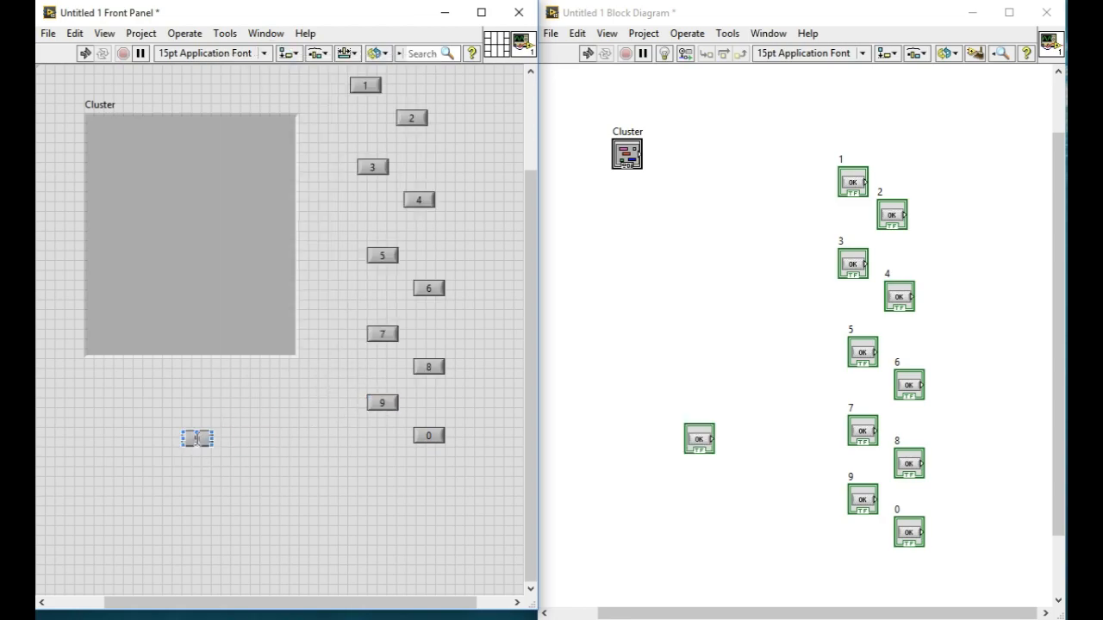
text(9)
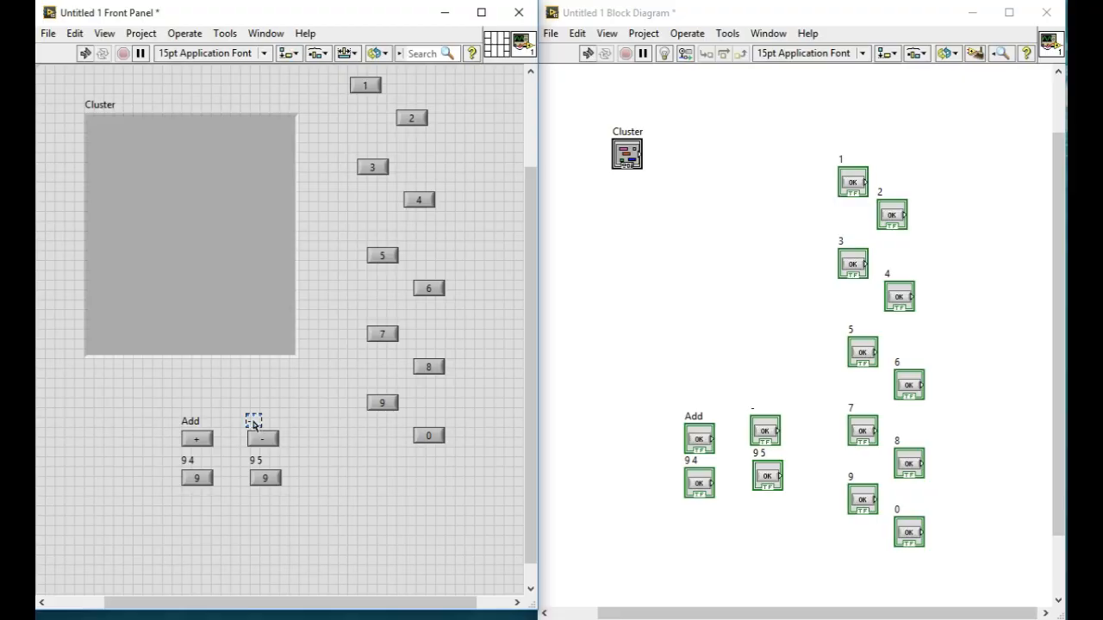
text(Sub)
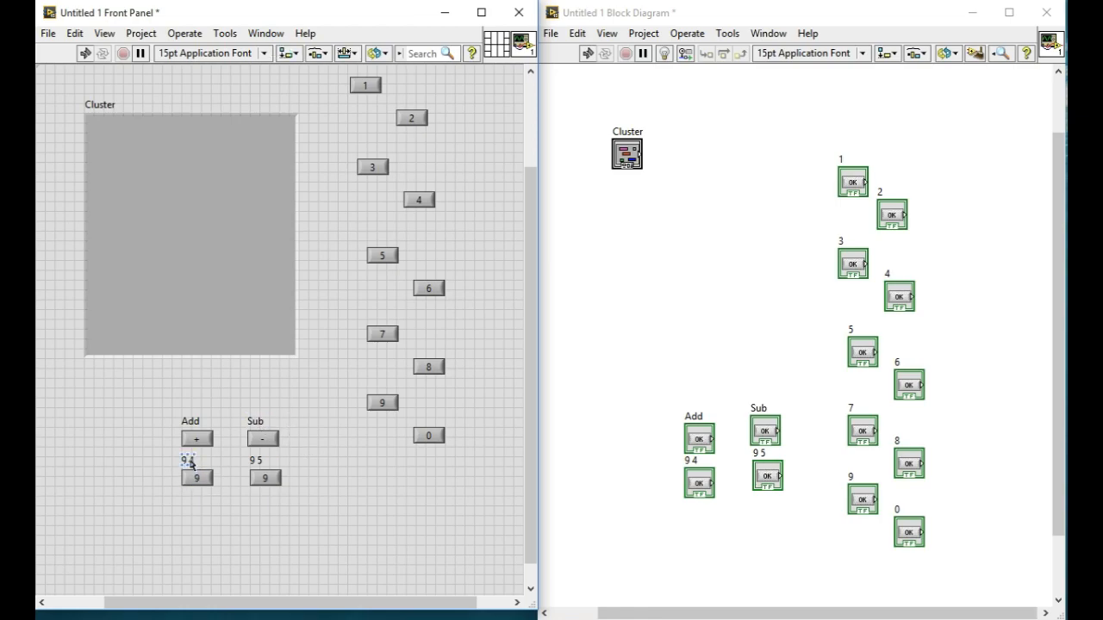
text(Multiply)
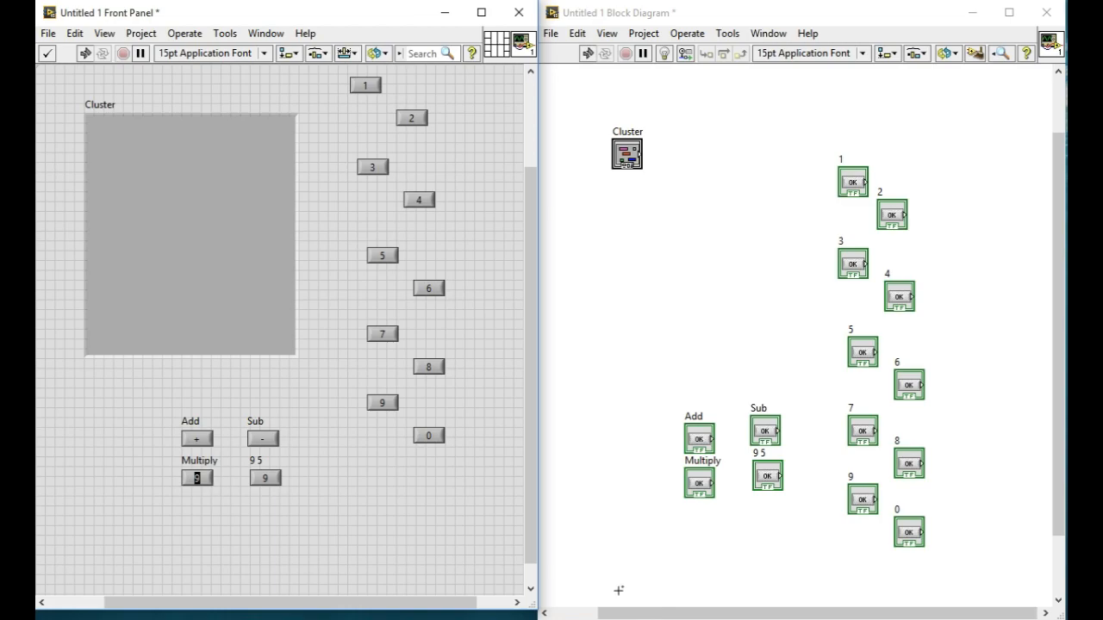
- Name the last operator button Divide and start renaming the cluster Calculator UI
click(266, 478)
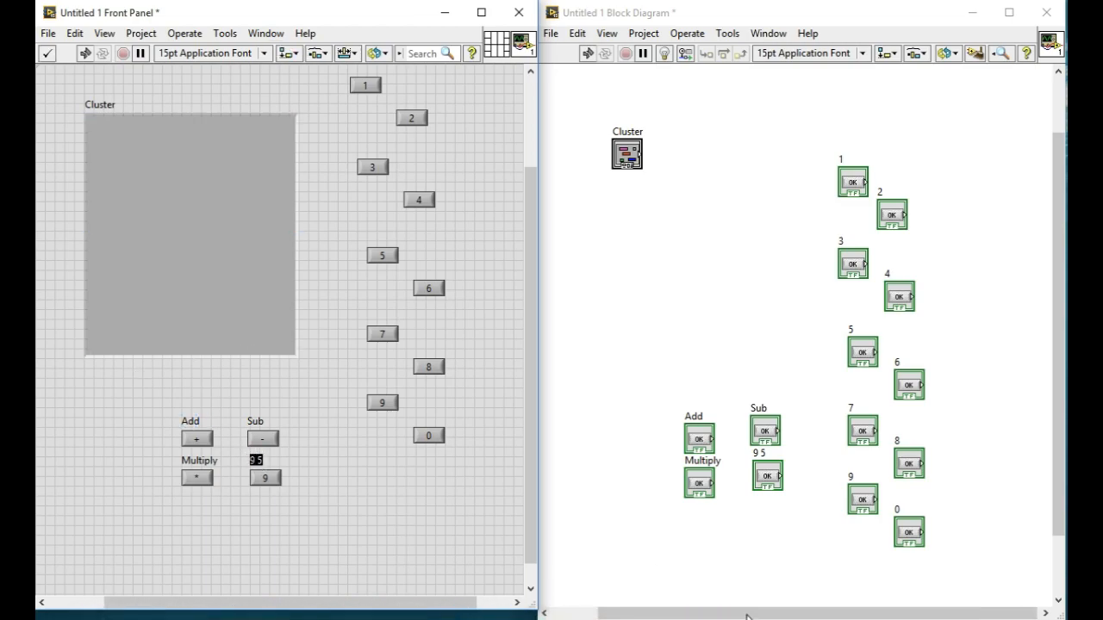
text(de)
click(266, 478)
text(/)
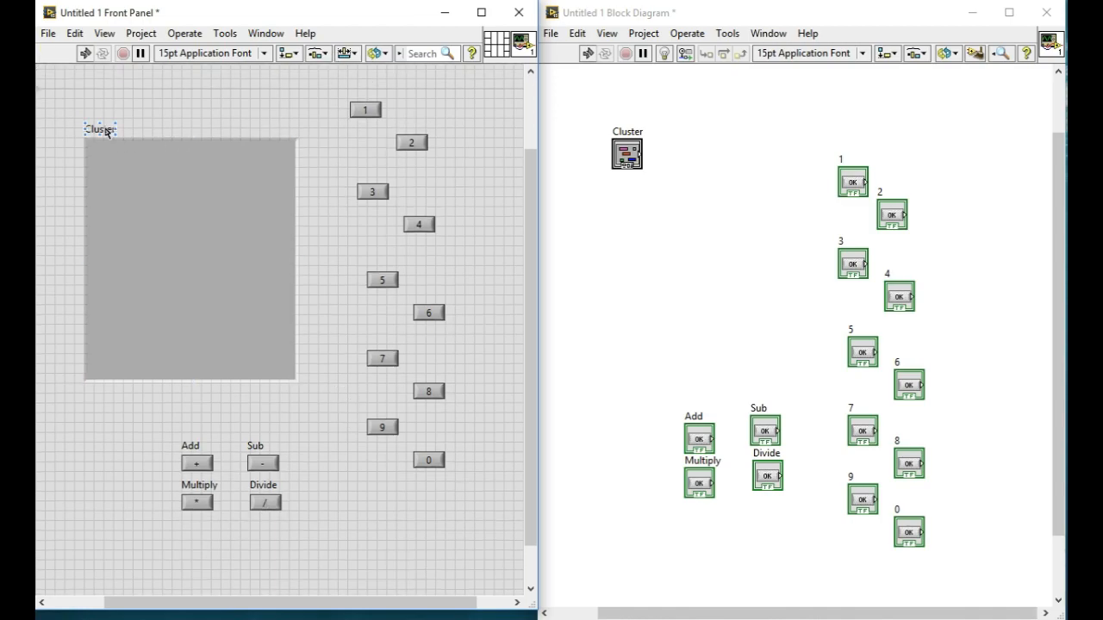
text(Calculator UI)
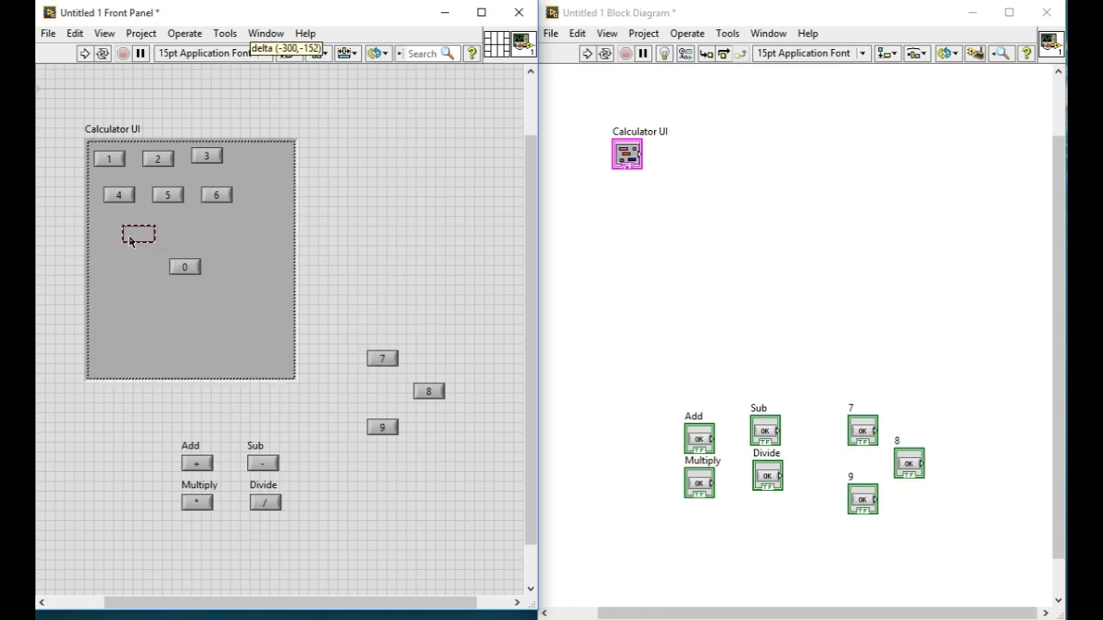
- Move the 7 and 8 buttons into the keypad row inside the Calculator UI cluster
drag(382, 357, 117, 224)
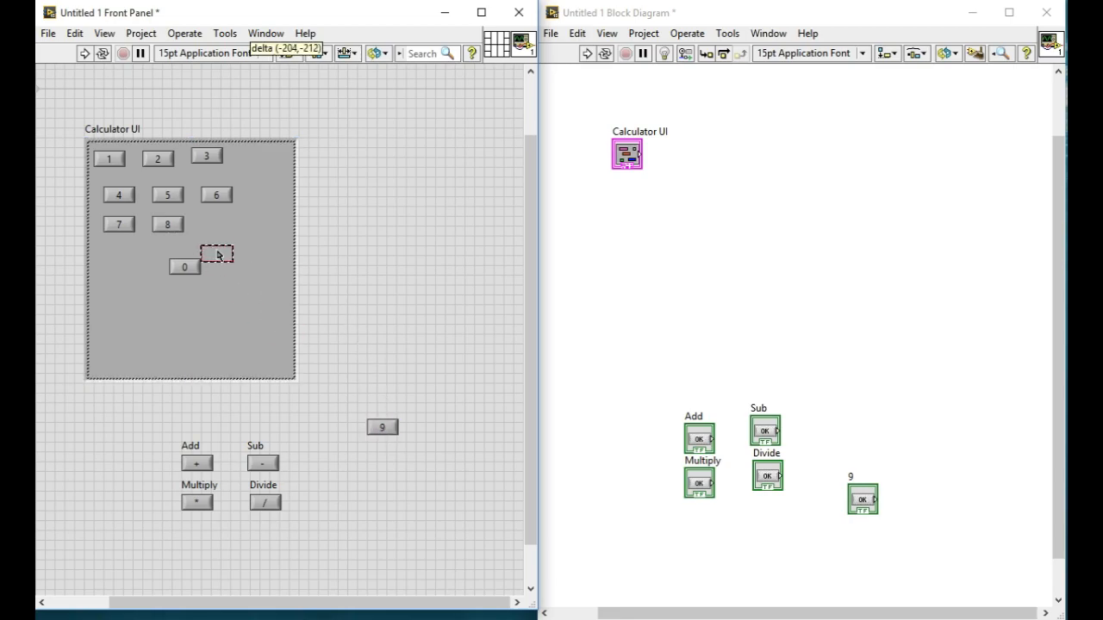
drag(382, 427, 207, 224)
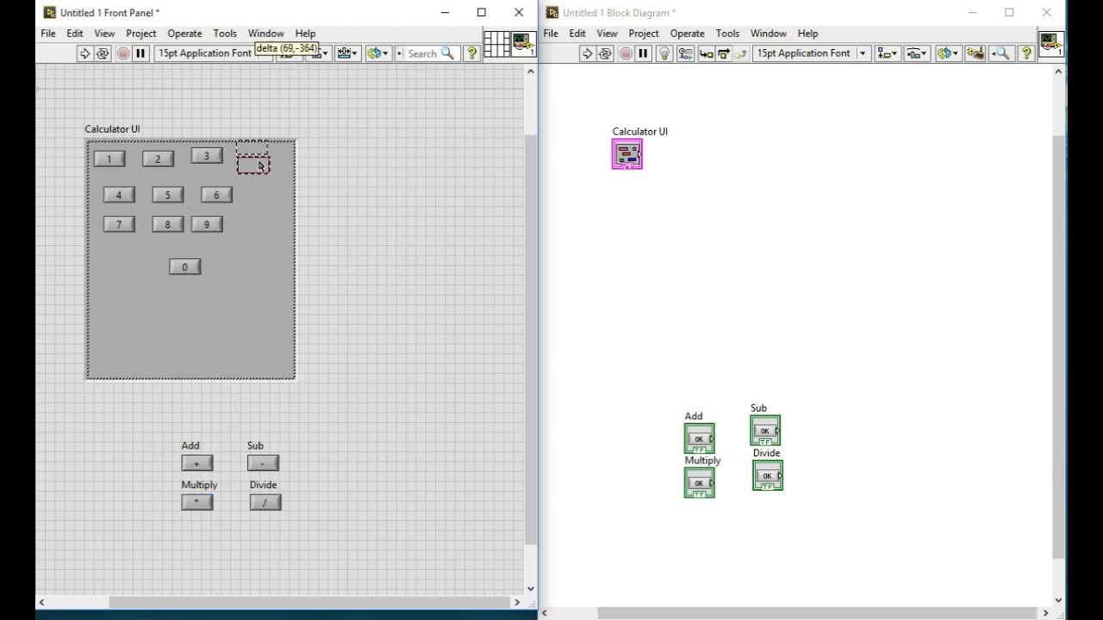
right_click(251, 159)
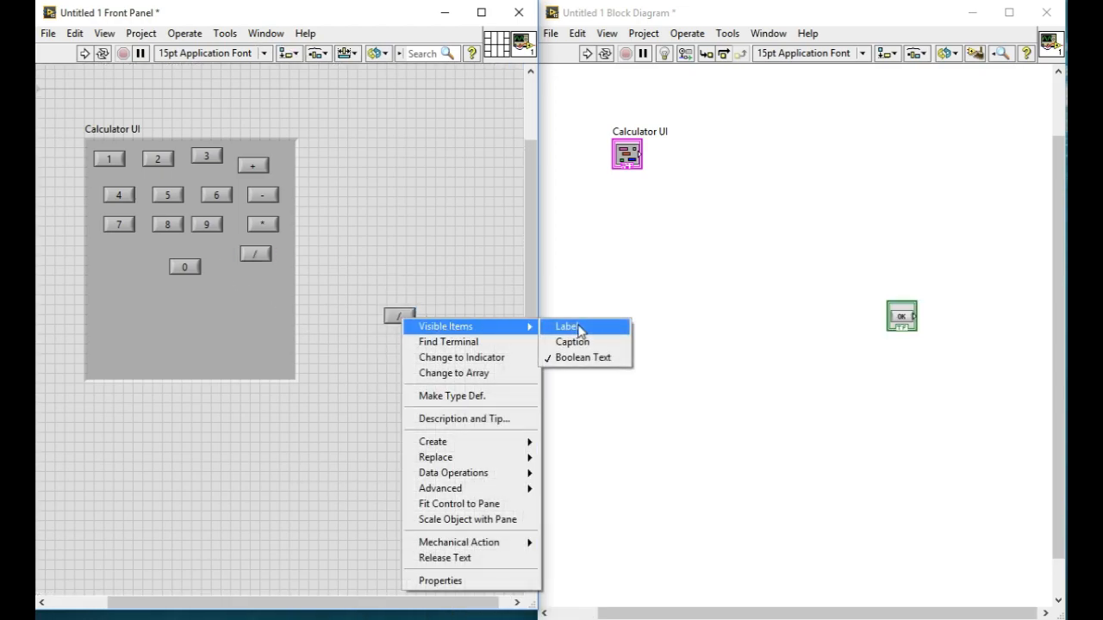
- Add an equals button and label it Result
click(565, 325)
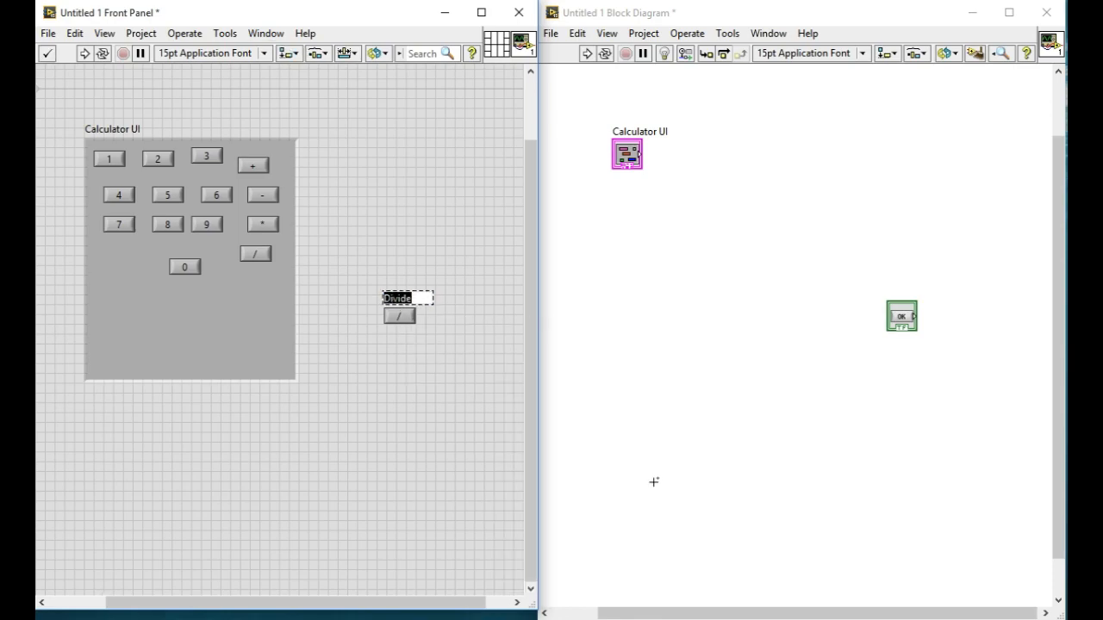
text(Result)
click(400, 315)
text(=)
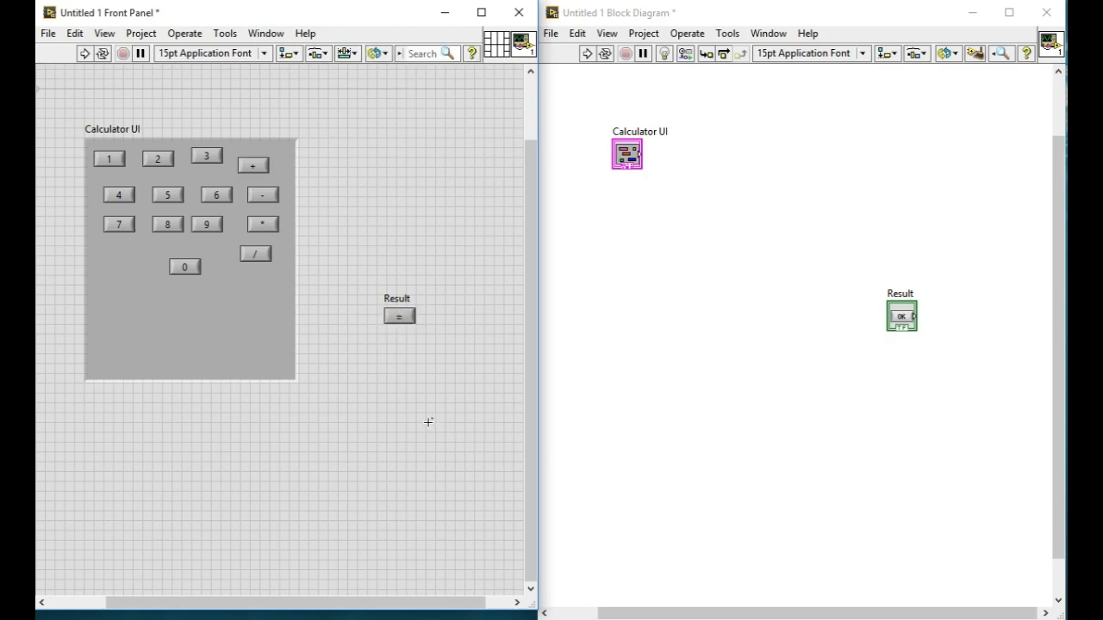
mouse_move(386, 372)
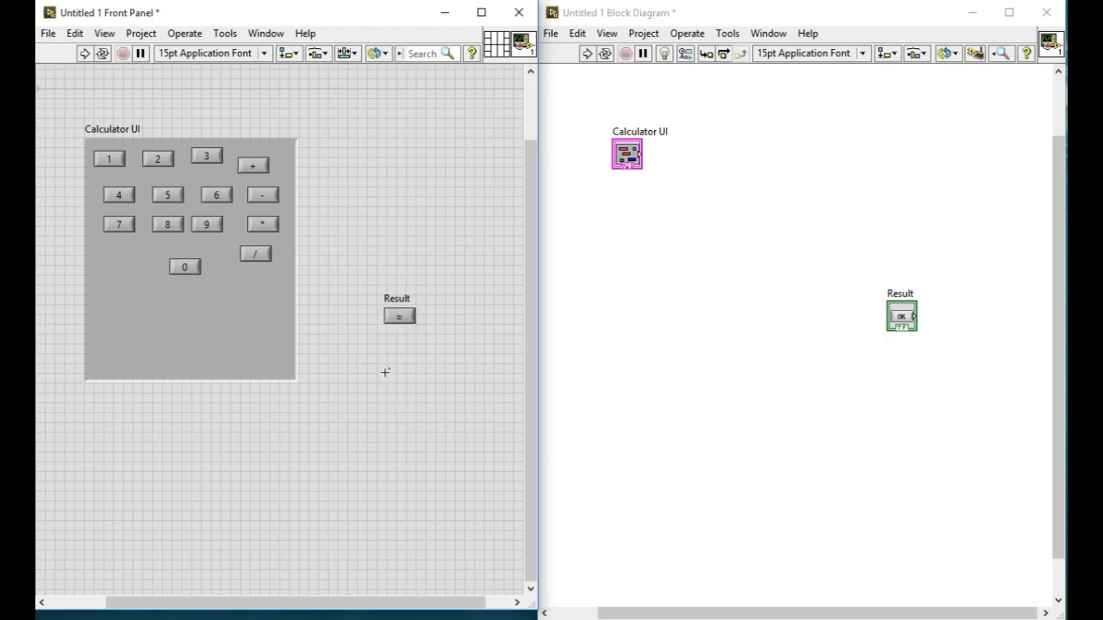
- Add a CLR button labelled Clear and move it into the Calculator UI cluster
click(399, 315)
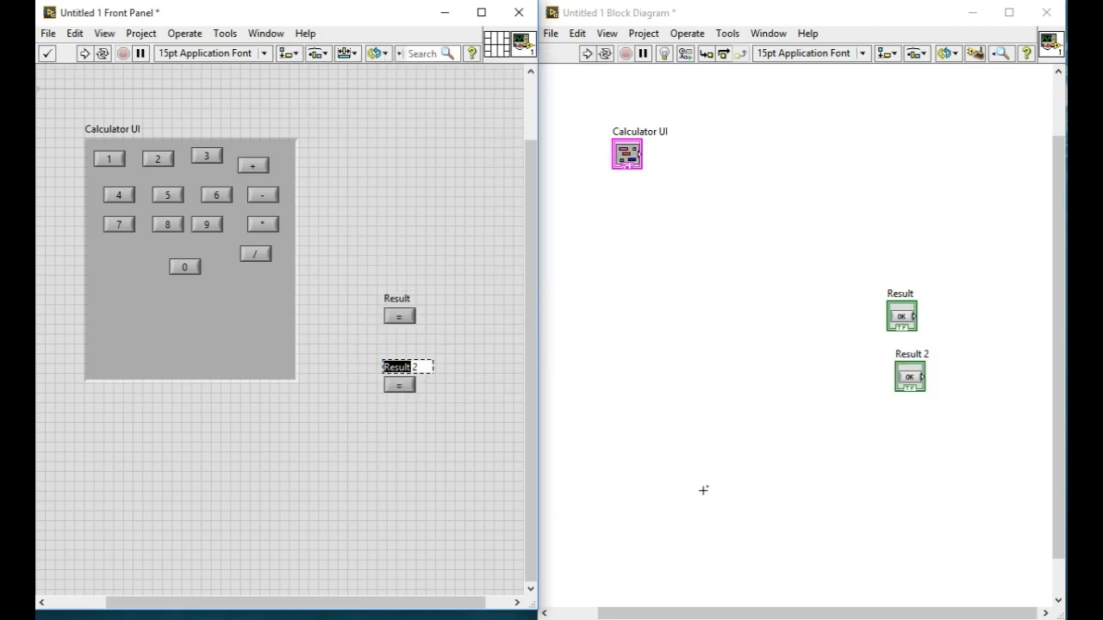
text(Clear)
click(398, 386)
text(CLR)
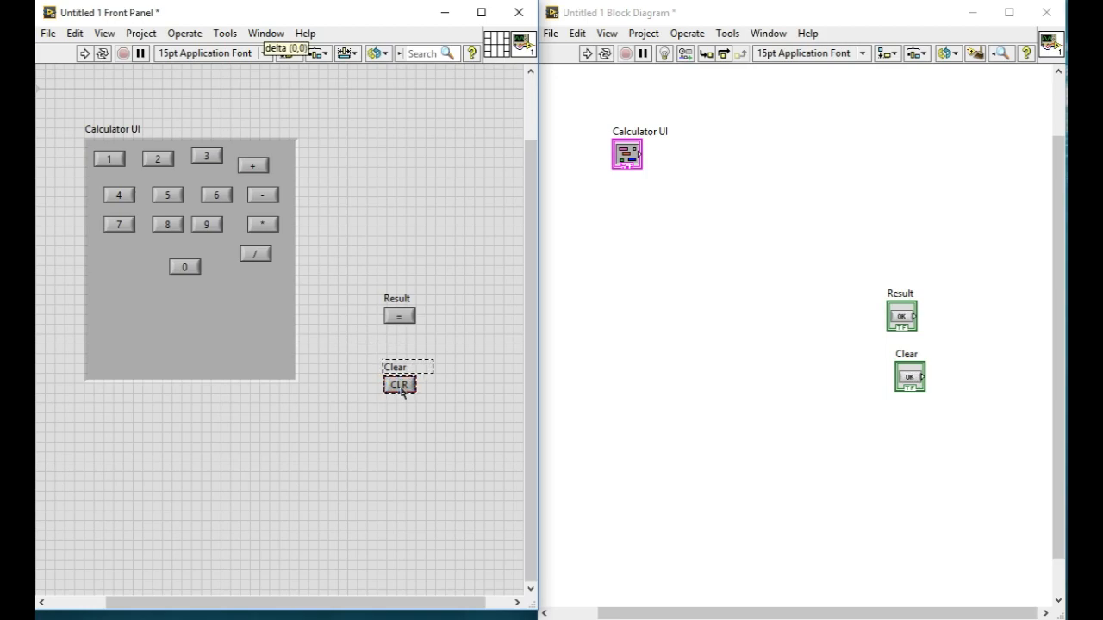
drag(399, 383, 129, 265)
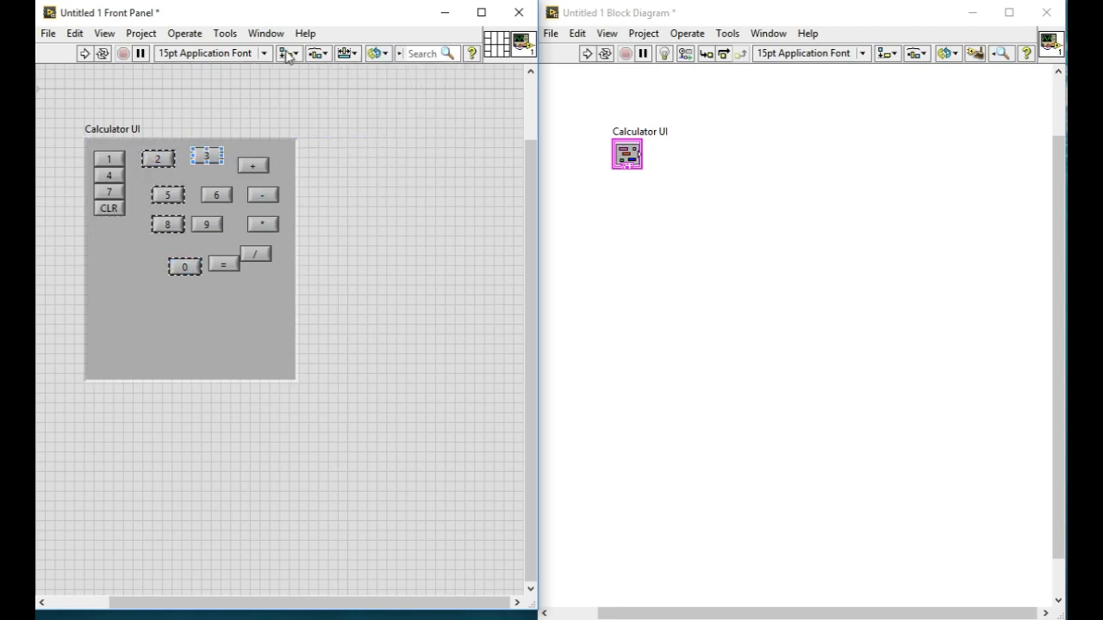
- Compress the digit buttons vertically and align them on their left edges
click(313, 51)
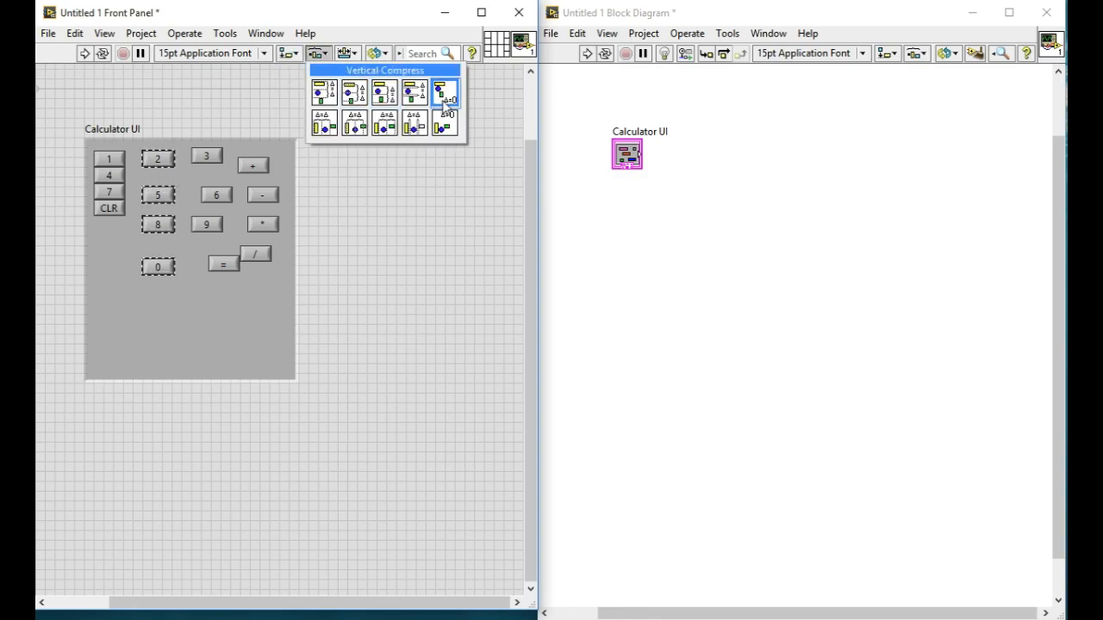
click(445, 90)
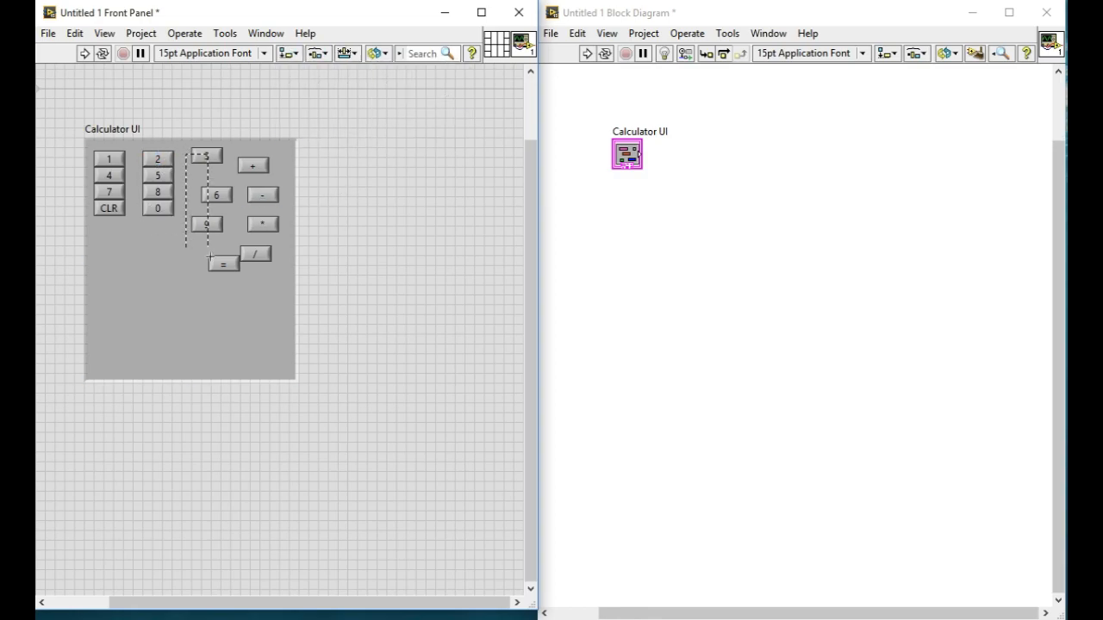
click(296, 52)
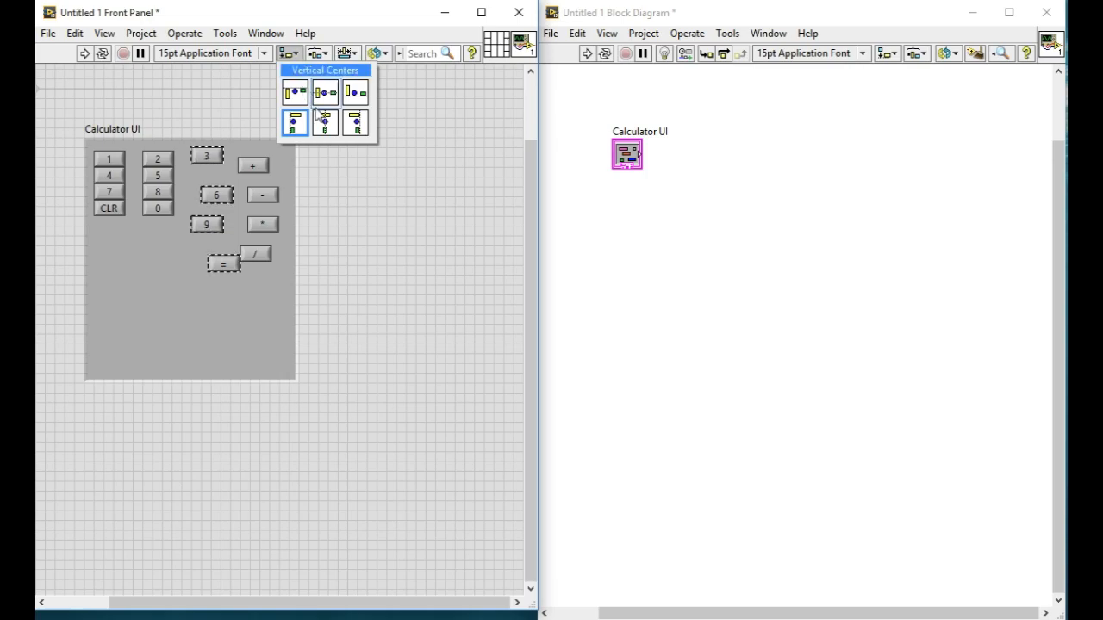
mouse_move(297, 121)
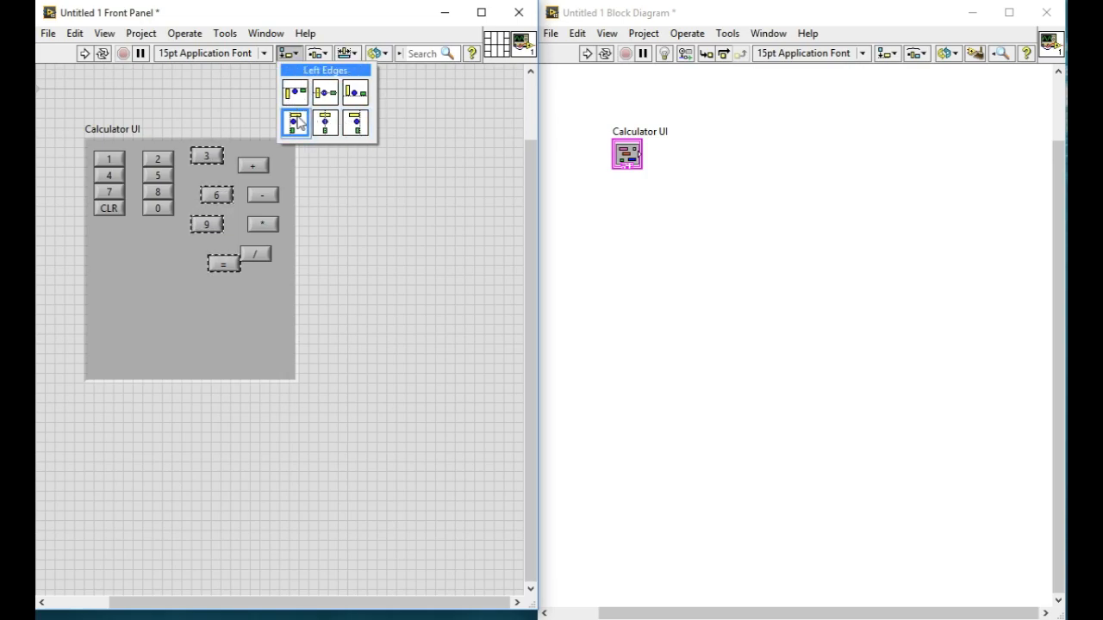
click(317, 52)
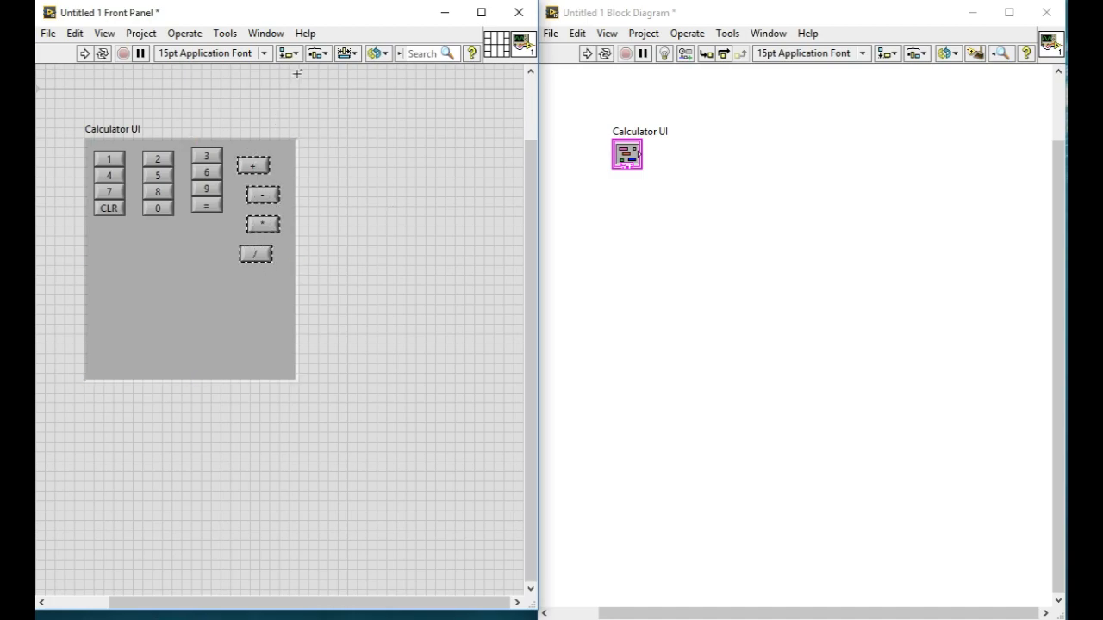
- Compress the operator column and slide the columns together into a four-column grid
click(317, 52)
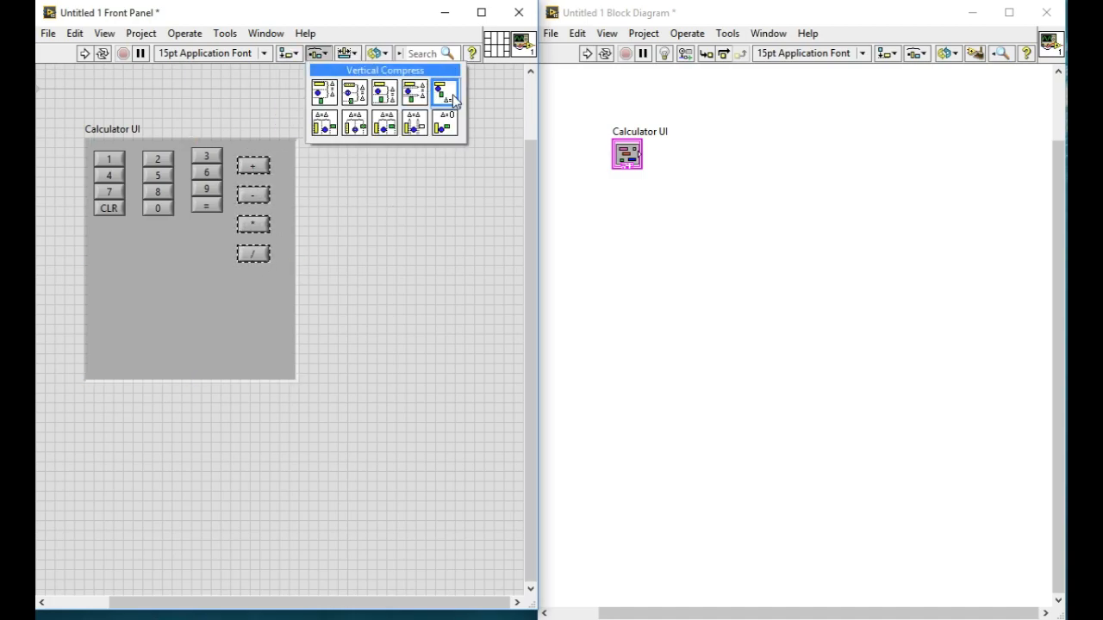
click(445, 90)
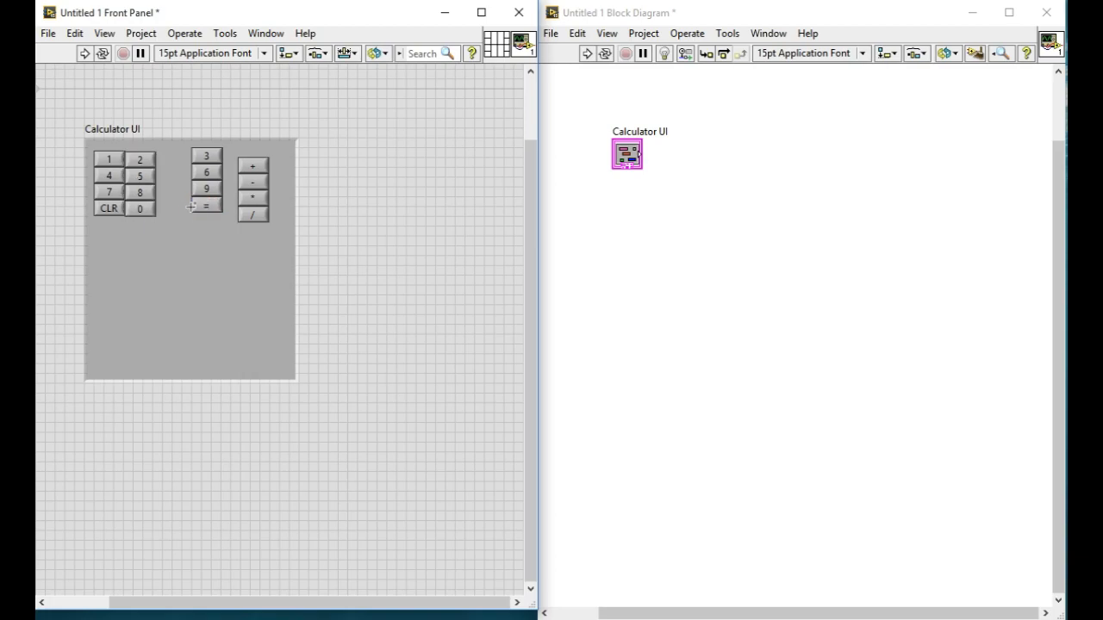
click(140, 159)
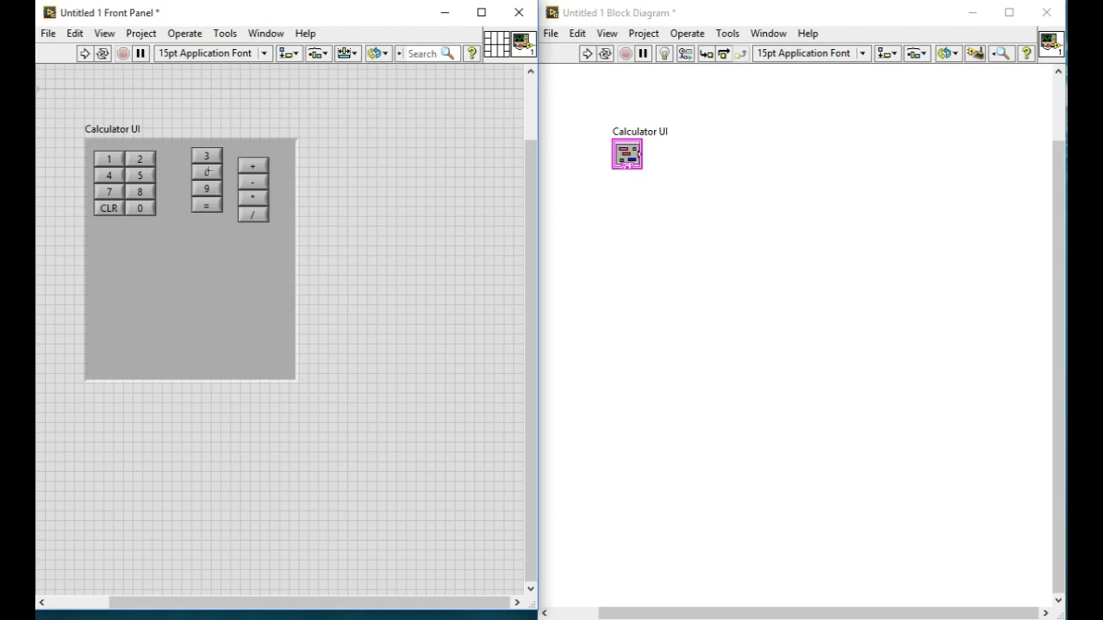
drag(206, 181, 165, 181)
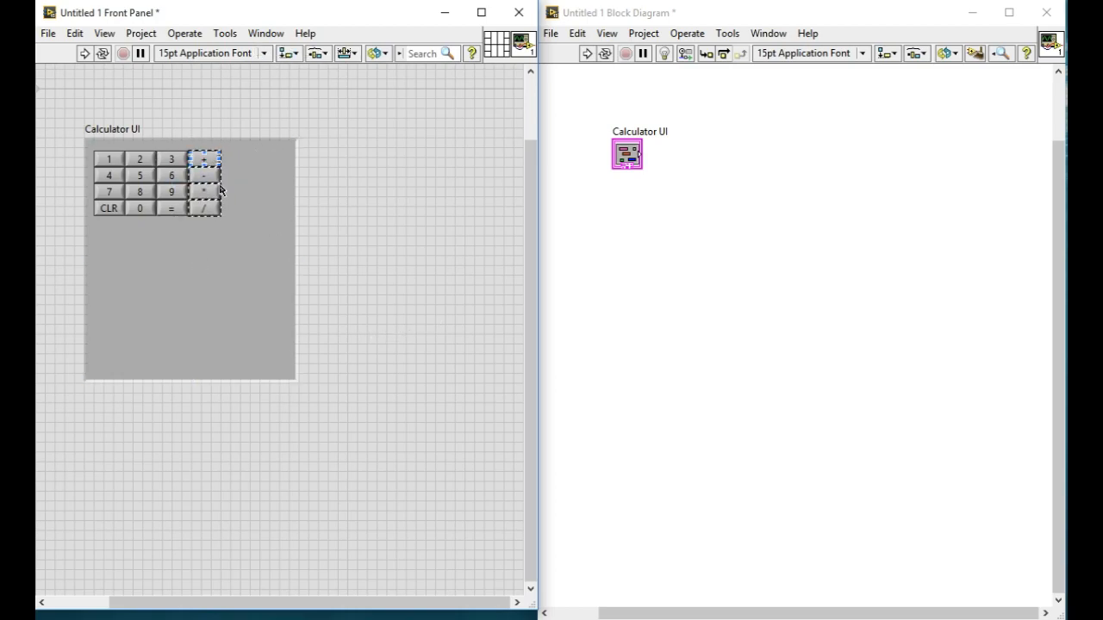
mouse_move(440, 294)
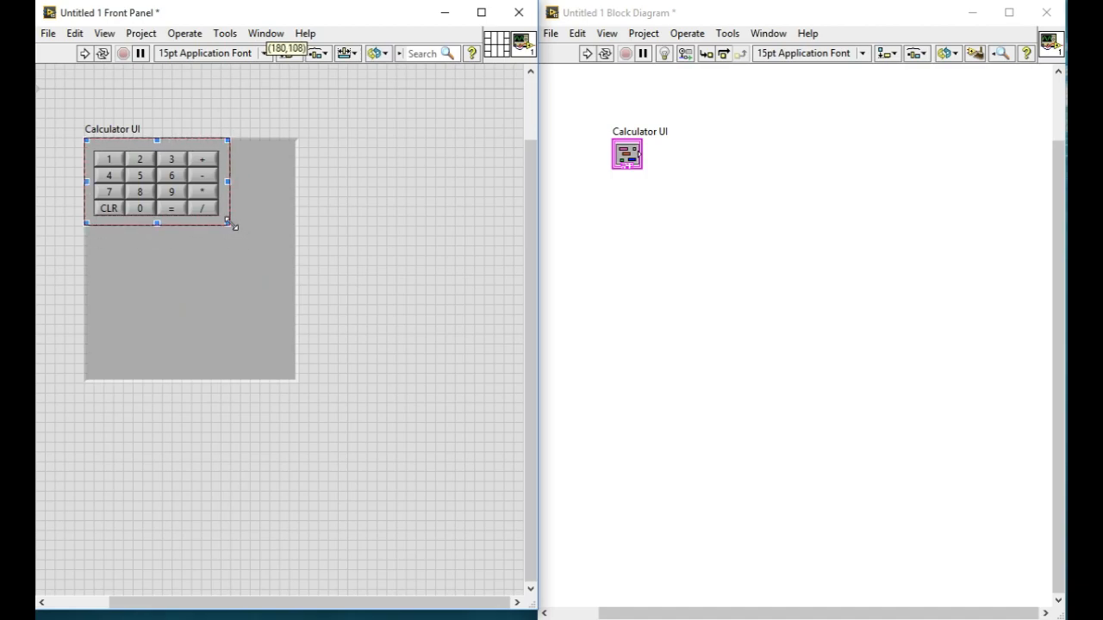
- Size the Calculator UI cluster to fit its buttons and hide its label
right_click(227, 216)
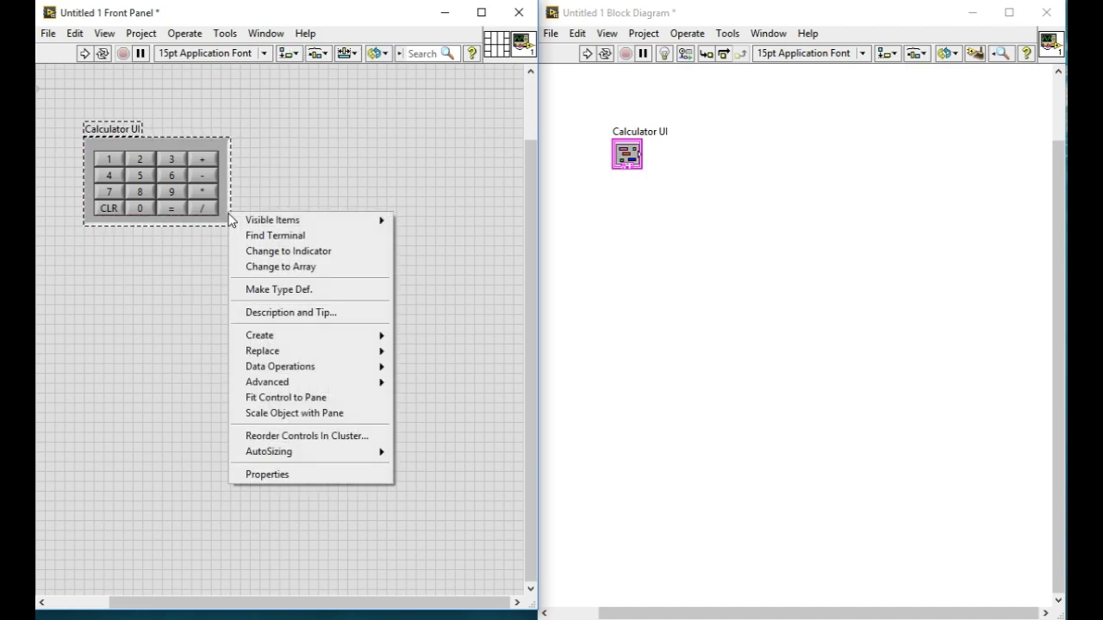
mouse_move(269, 451)
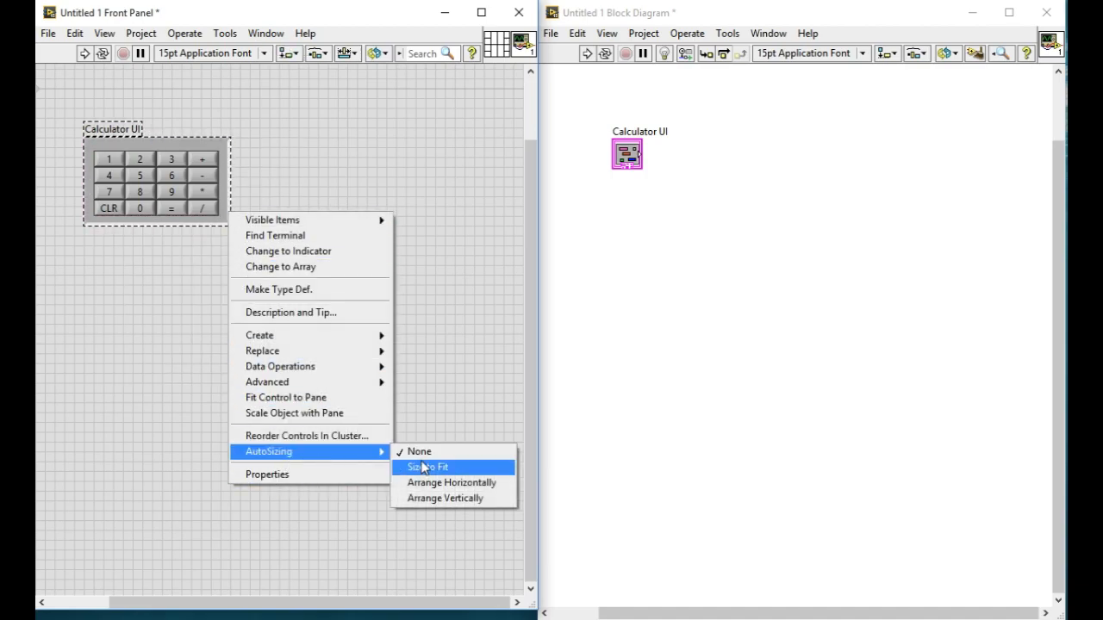
click(428, 465)
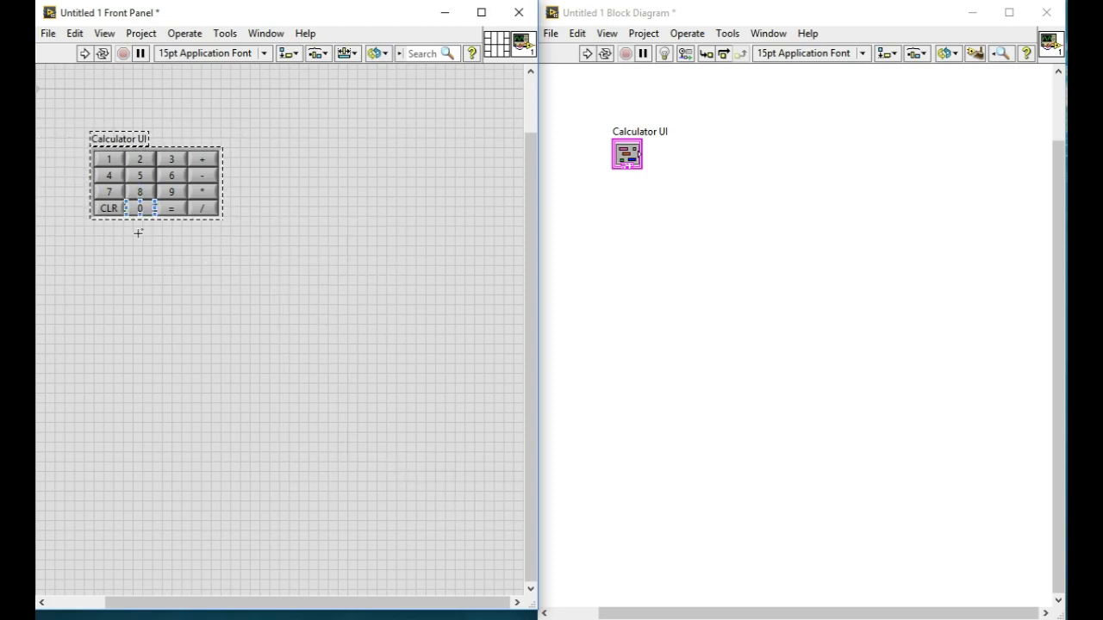
right_click(170, 155)
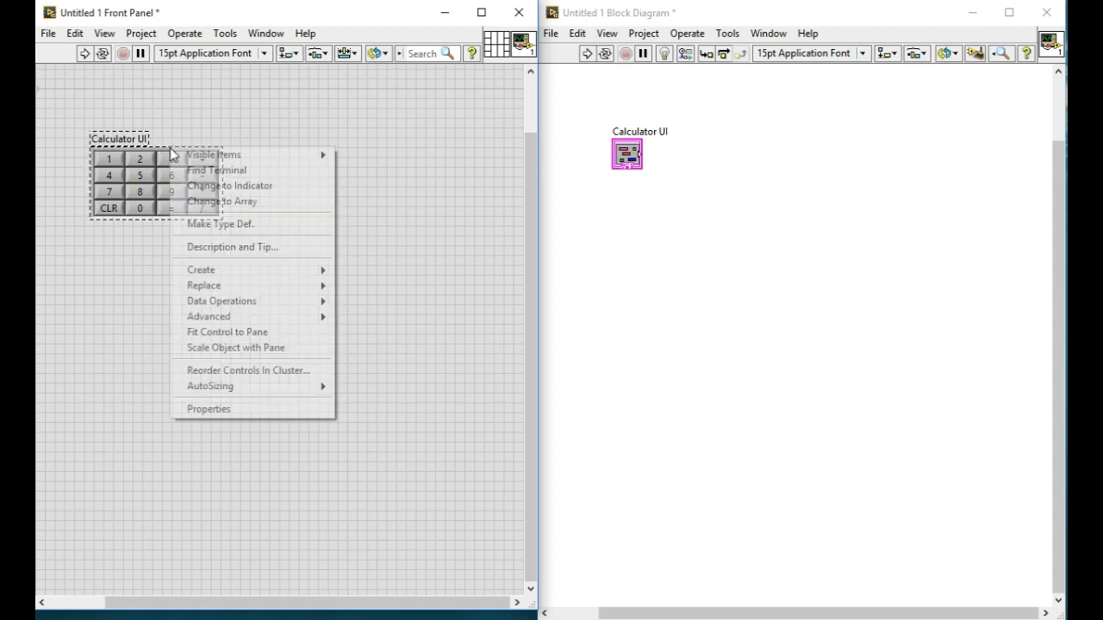
click(314, 230)
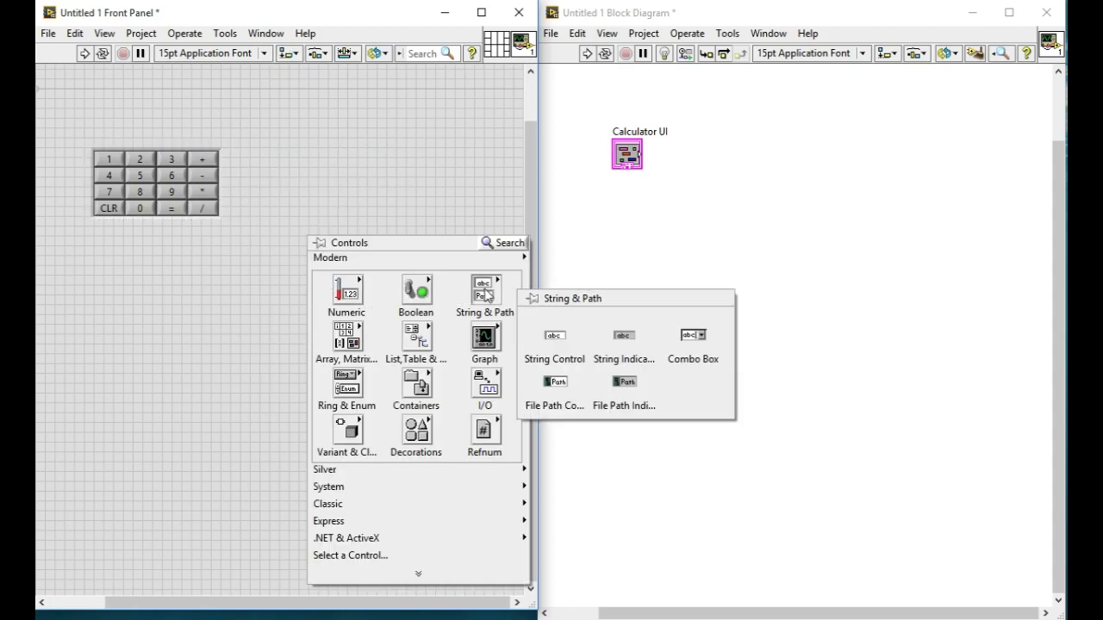
- Place a string control beside the keypad and change it to an indicator
click(553, 334)
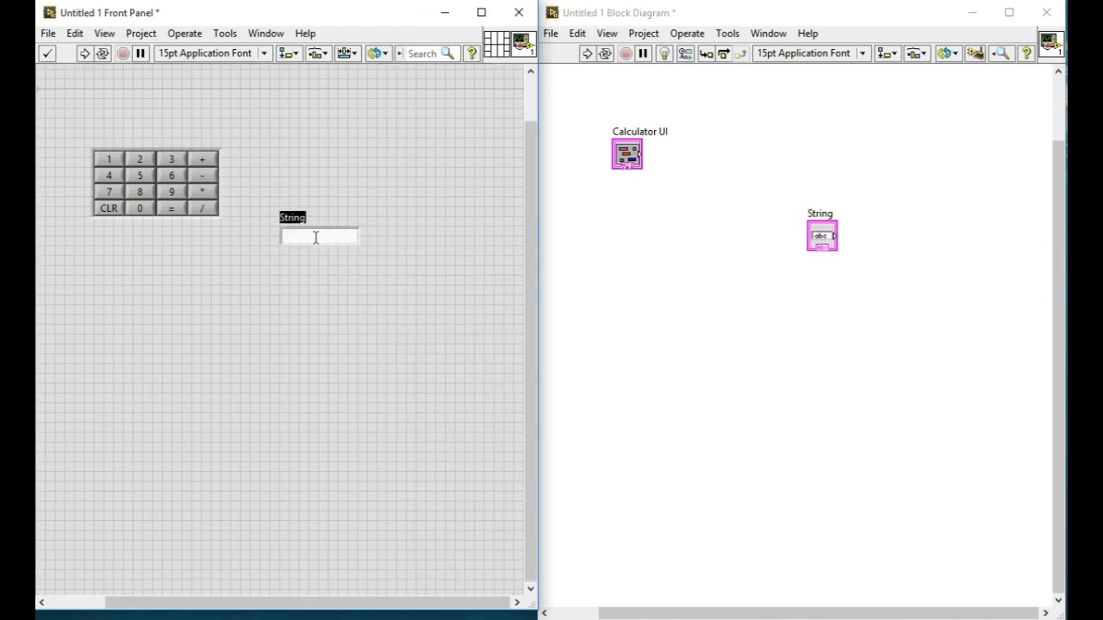
right_click(318, 236)
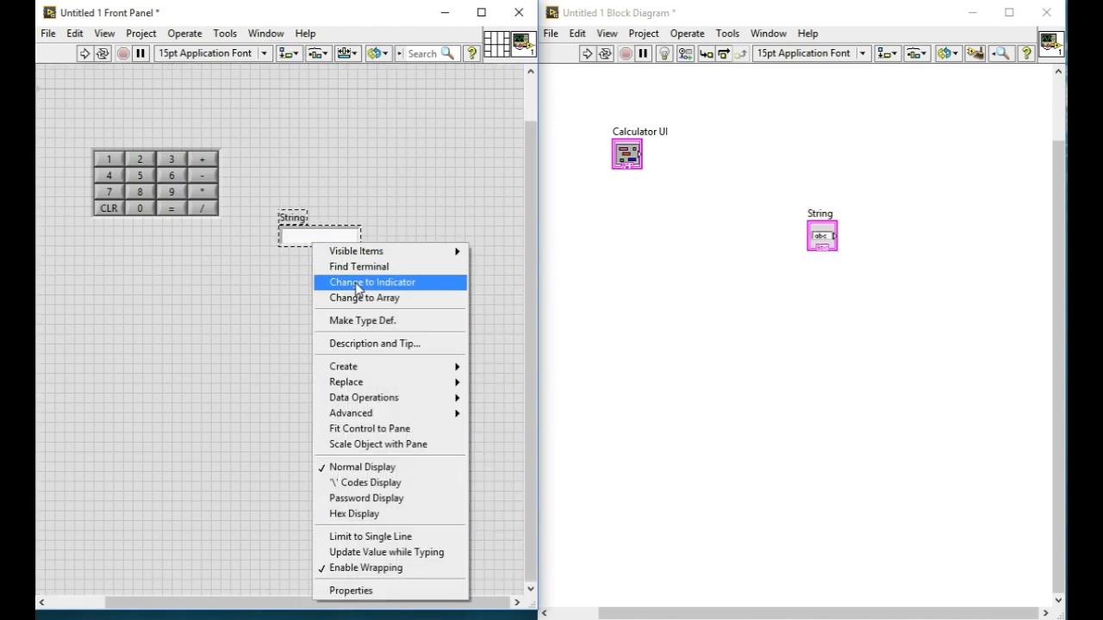
click(372, 283)
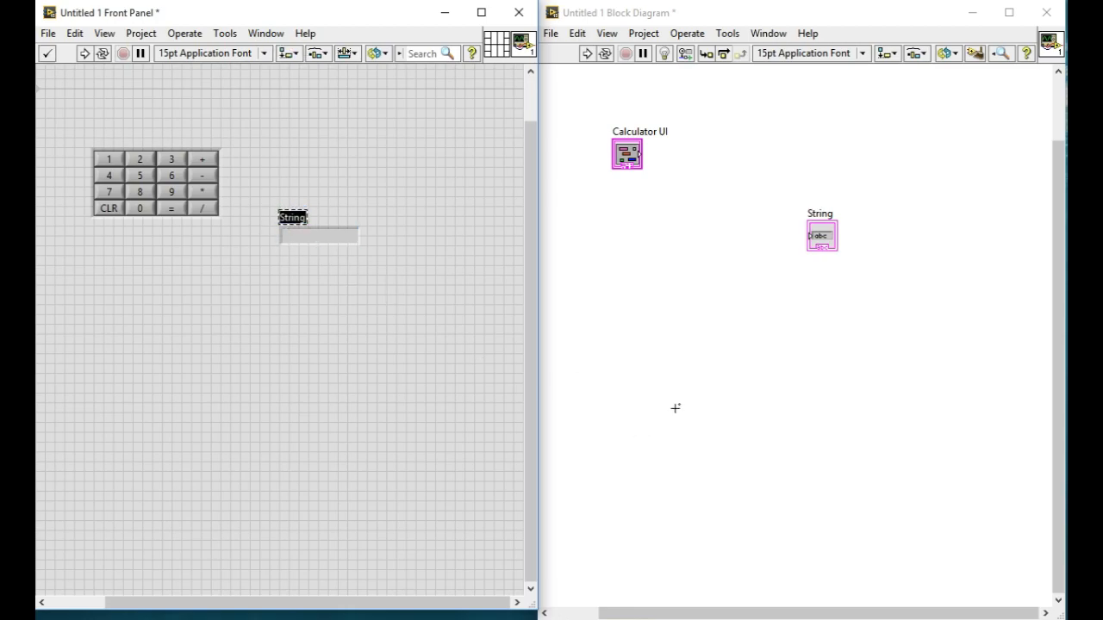
- Label the indicator Calculator Display
text(UI)
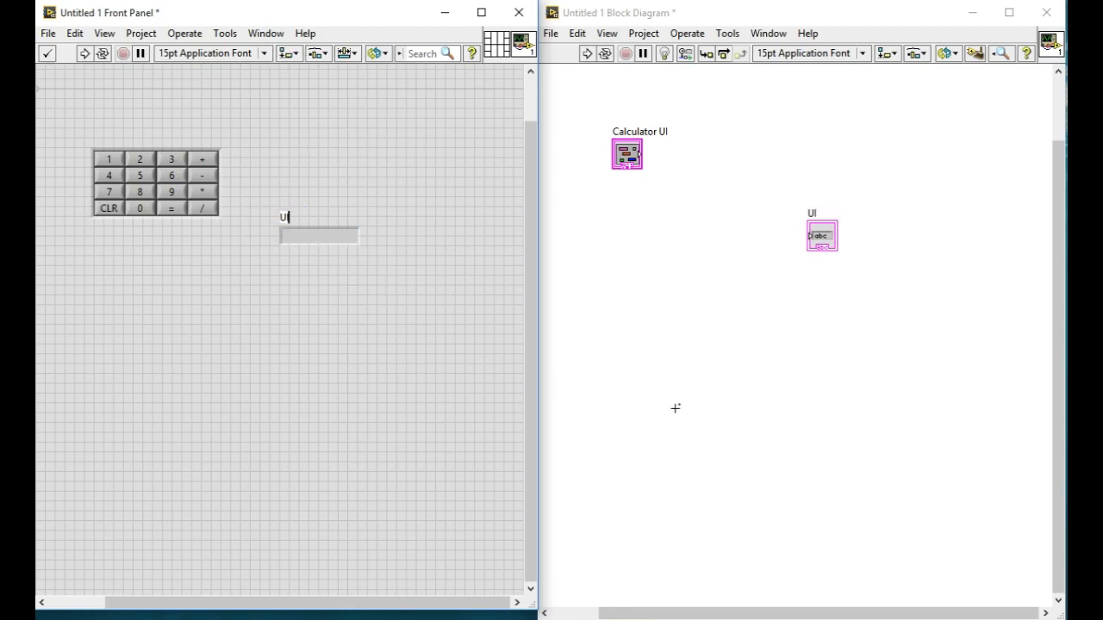
text(Calculator Display)
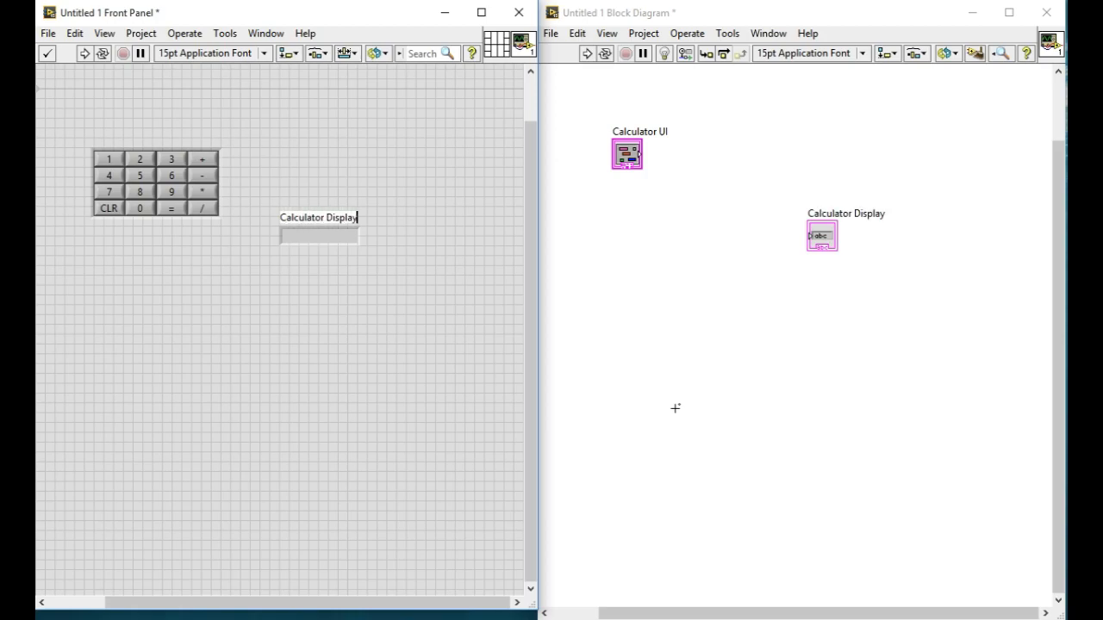
click(319, 234)
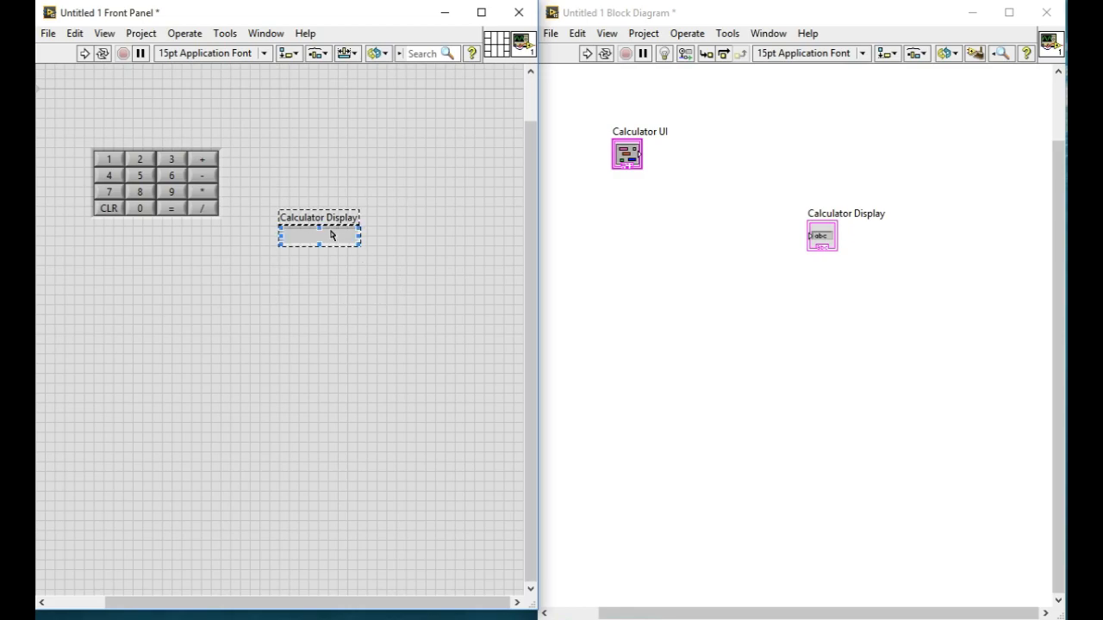